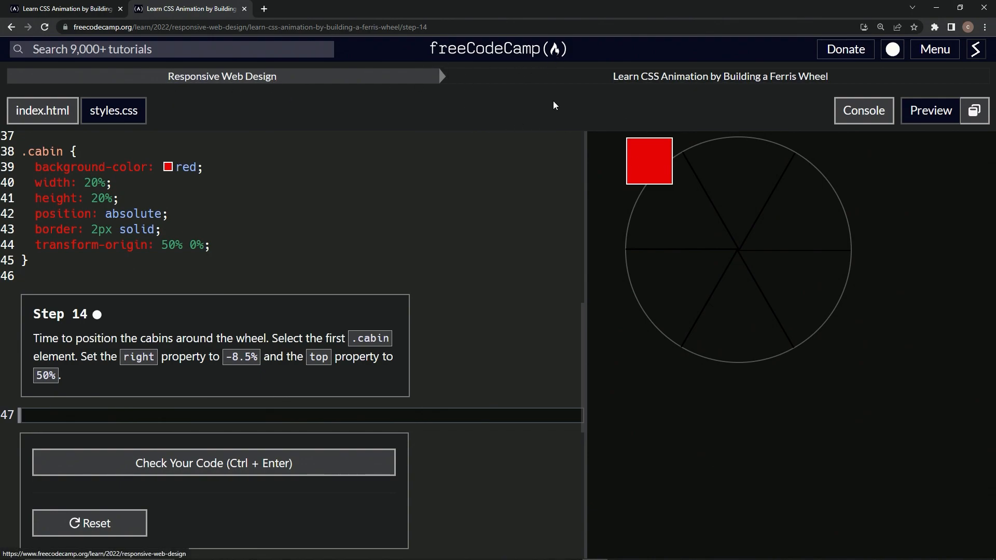
pyautogui.moveTo(822, 87)
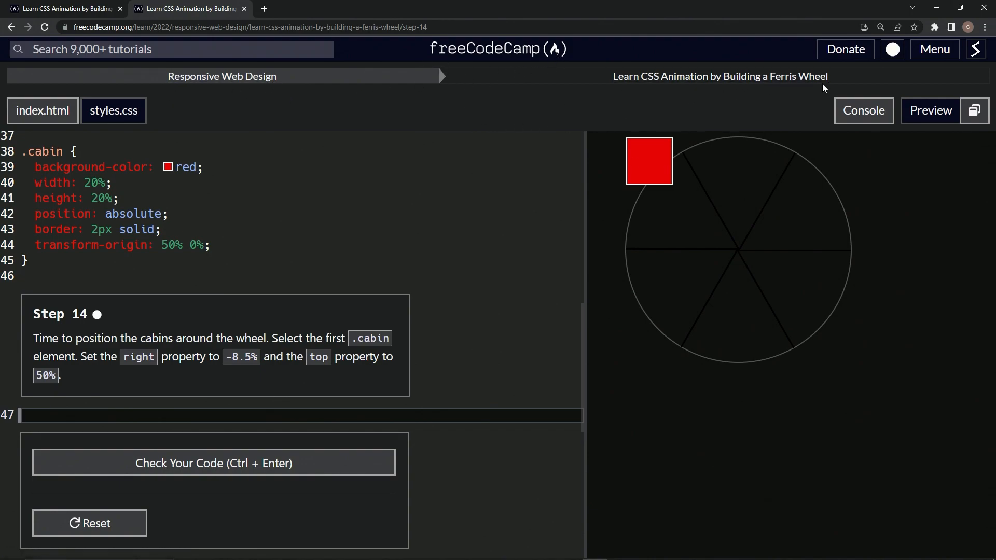
pyautogui.moveTo(93, 327)
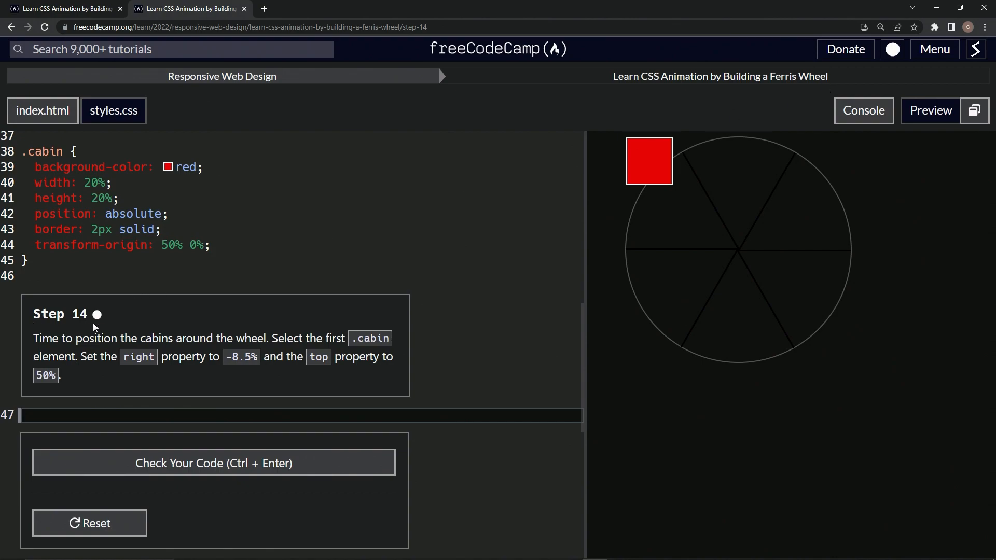
pyautogui.moveTo(28, 337)
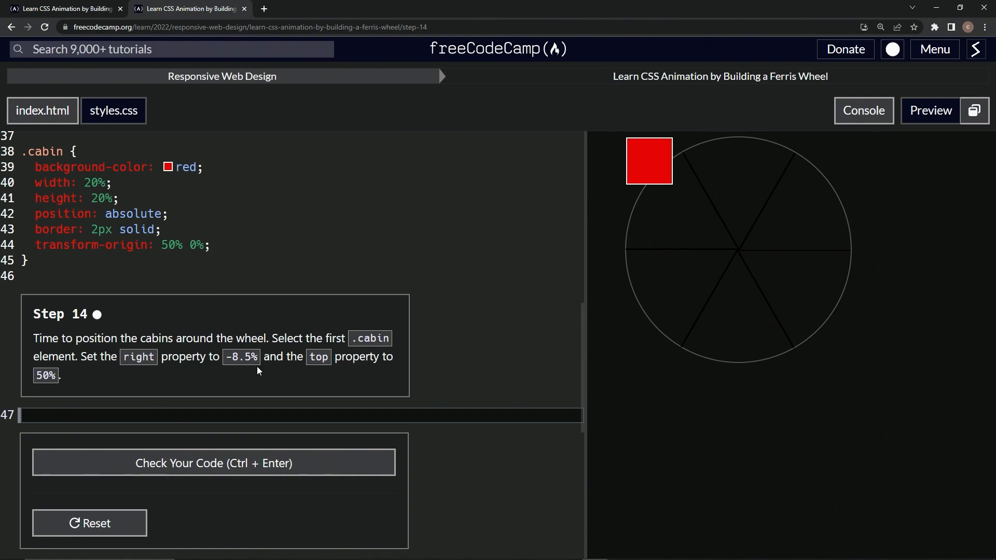
pyautogui.moveTo(282, 374)
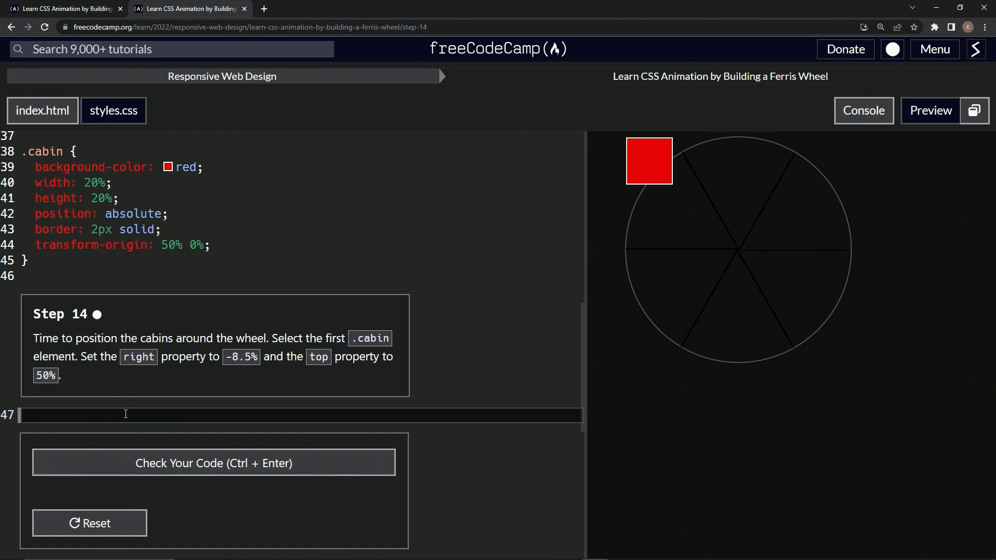
# Step: Write the selector .cabin:nth-of-type(1) and its opening brace on line 47
pyautogui.write('cabin')
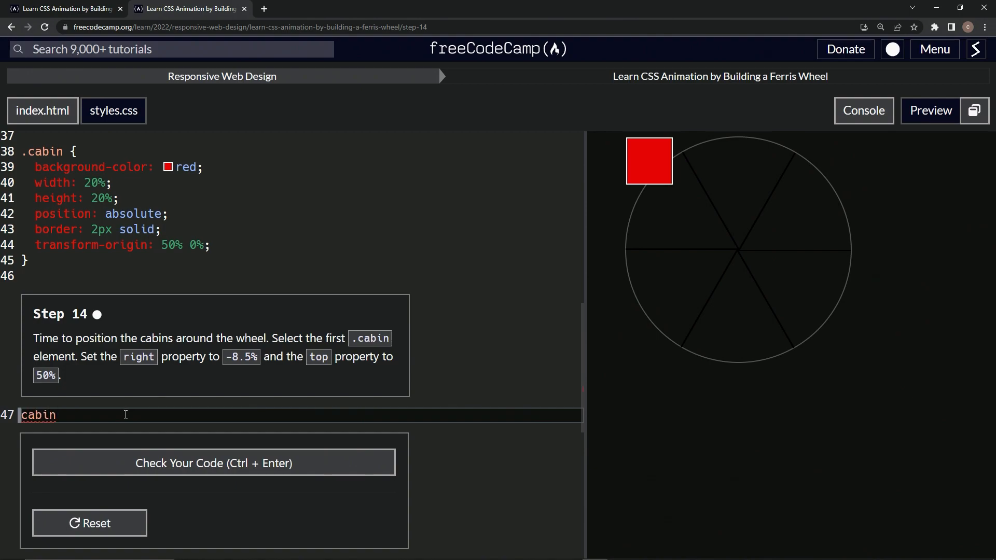
pyautogui.moveTo(142, 331)
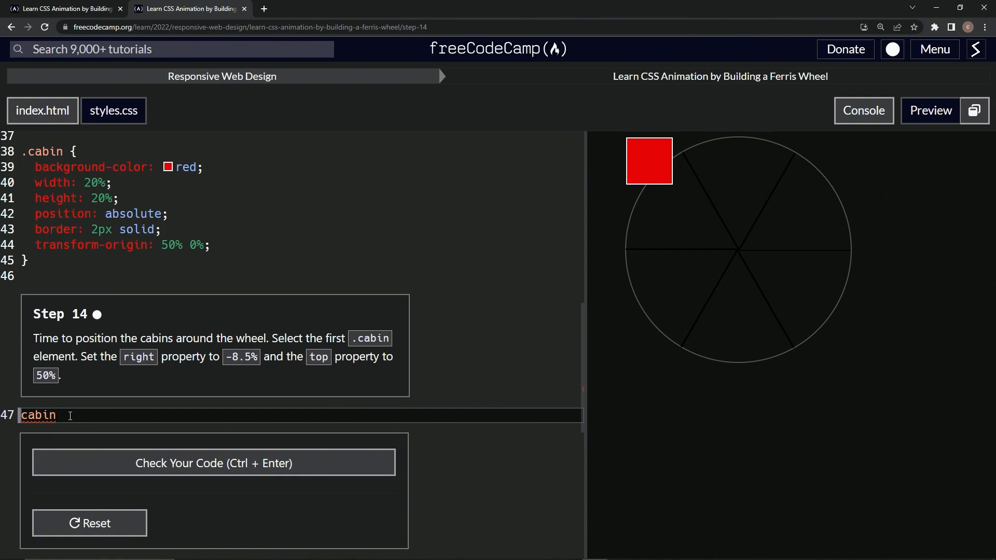
pyautogui.write('.')
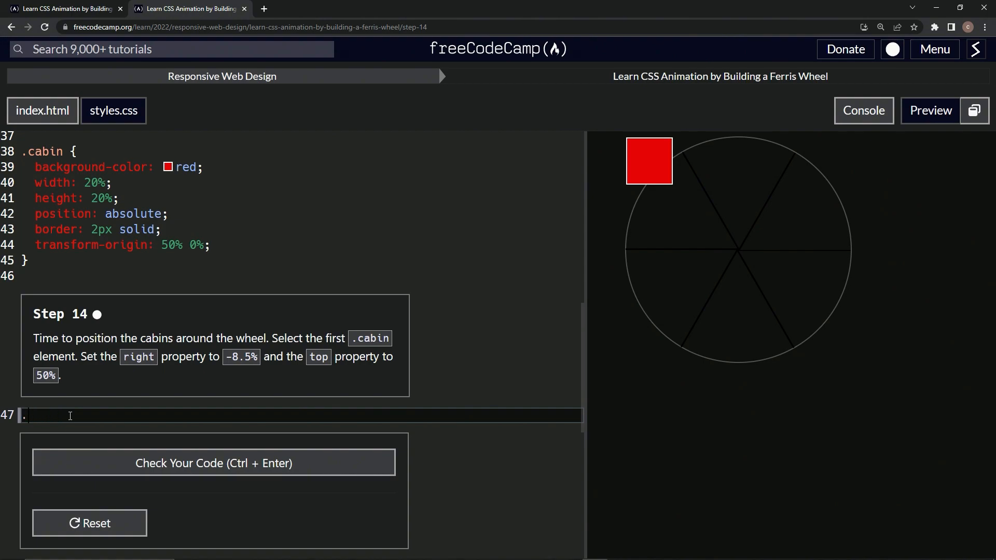
pyautogui.write('cabin')
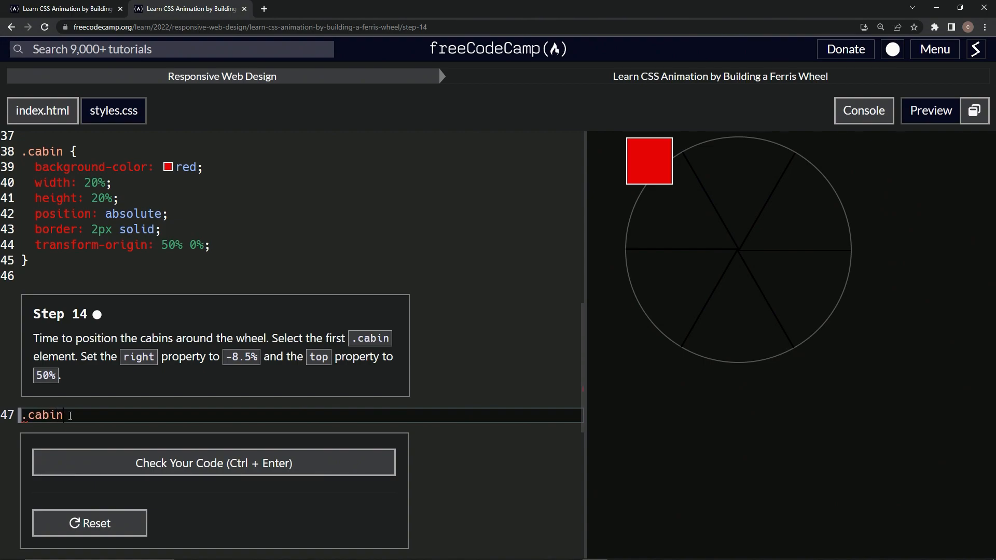
pyautogui.write(':')
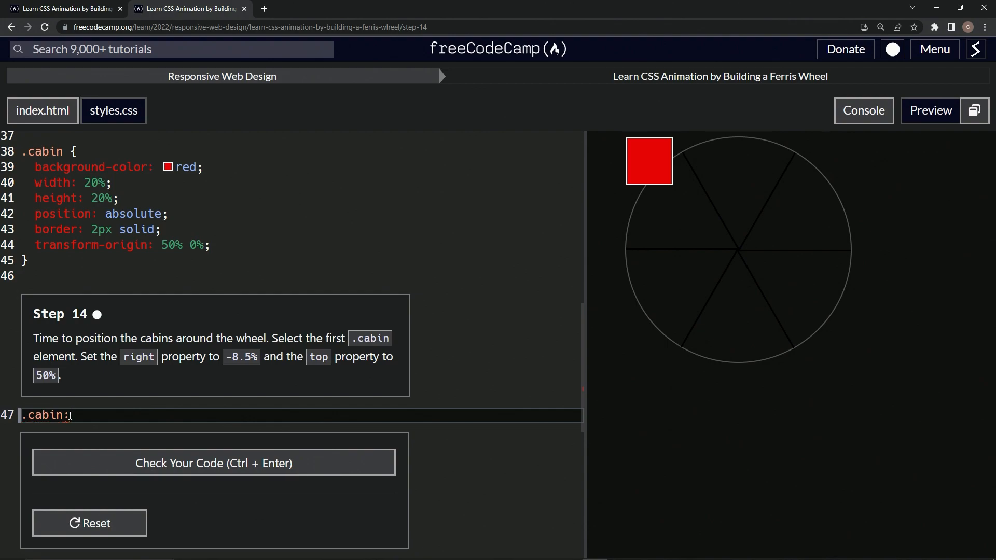
pyautogui.write('nth-of')
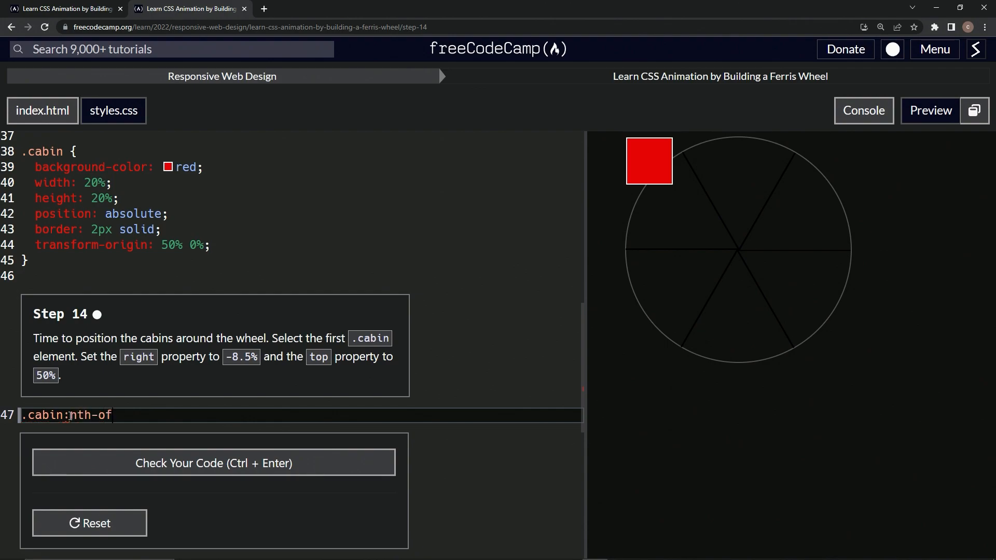
pyautogui.write('-type')
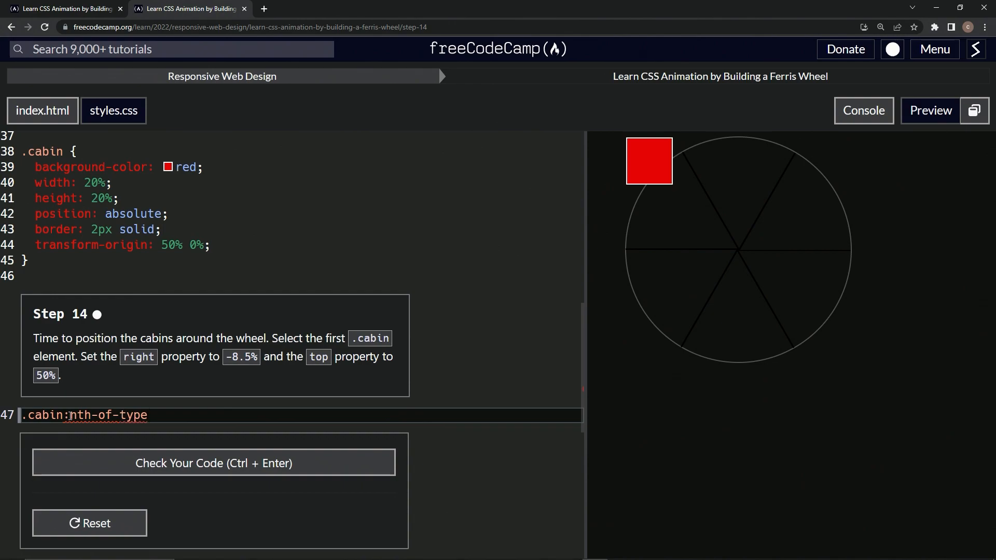
pyautogui.write('()')
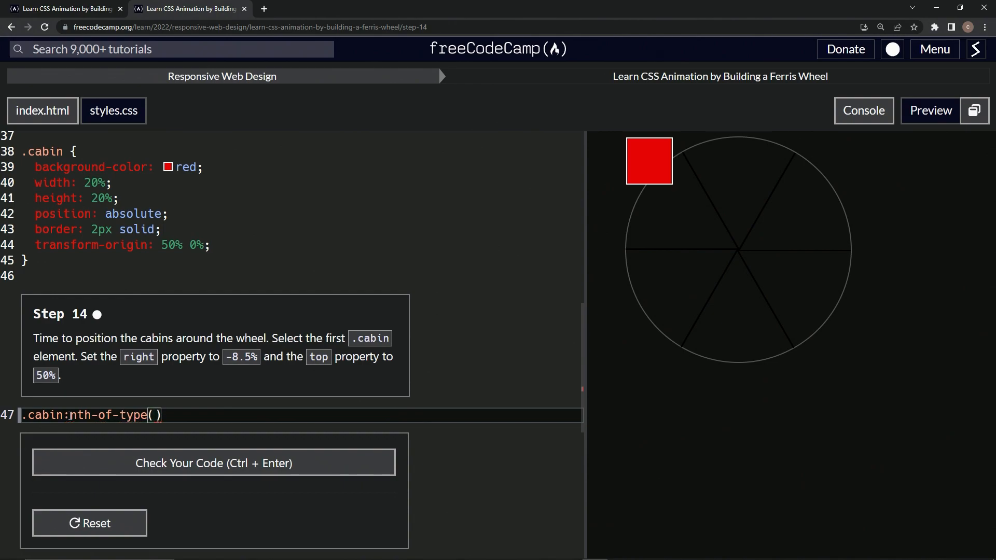
pyautogui.write('1')
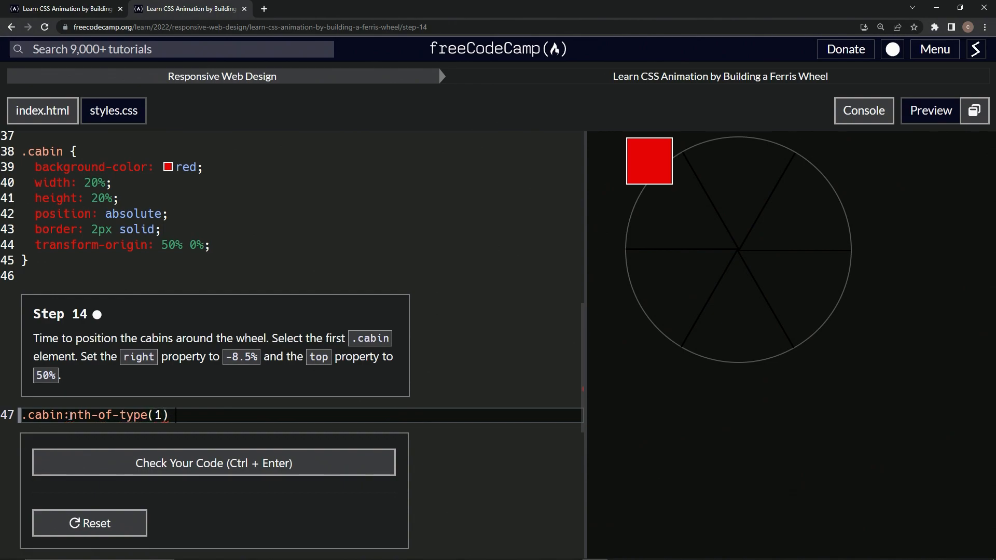
pyautogui.write('{')
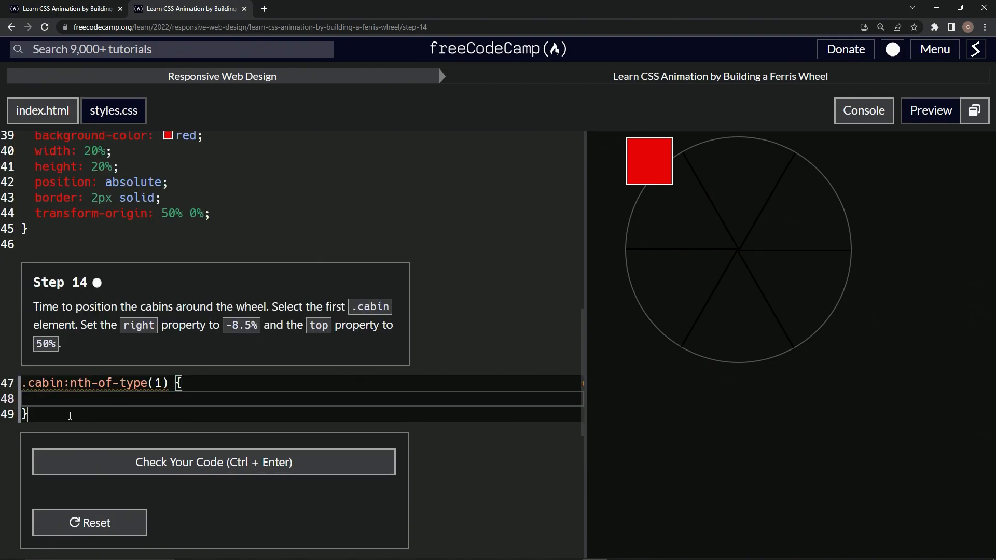
# Step: Give the first cabin right: -8.5% and top: 50% inside the new rule
pyautogui.write('right')
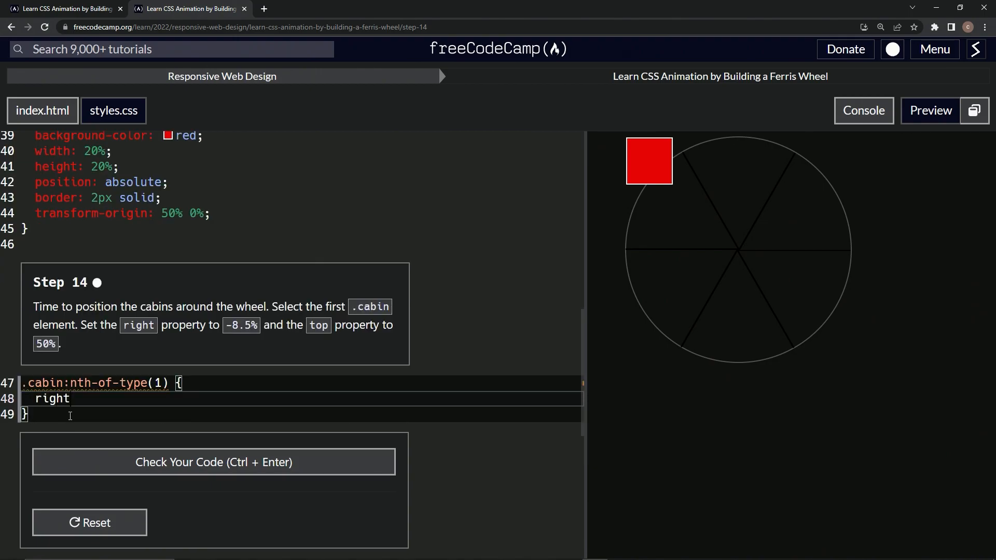
pyautogui.write(': -9')
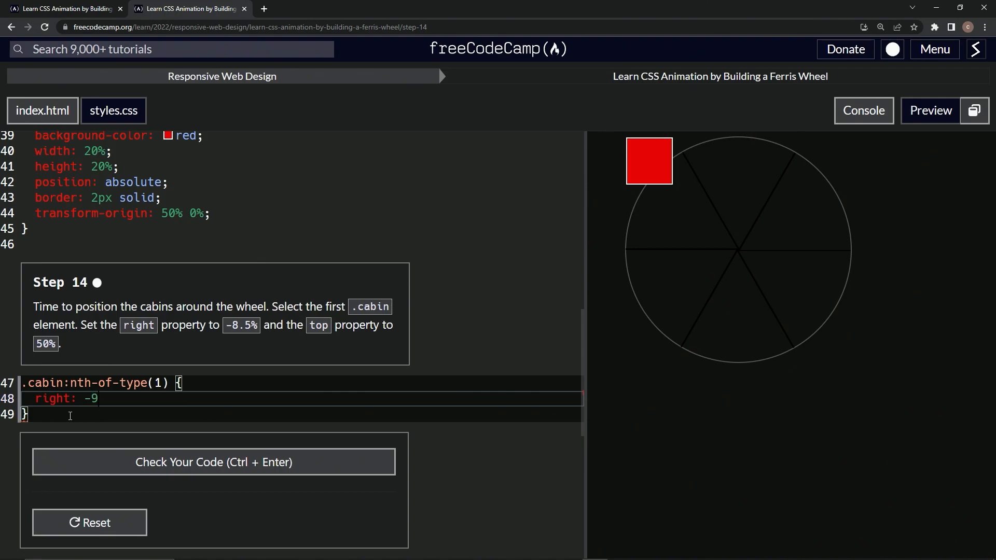
pyautogui.write('.6')
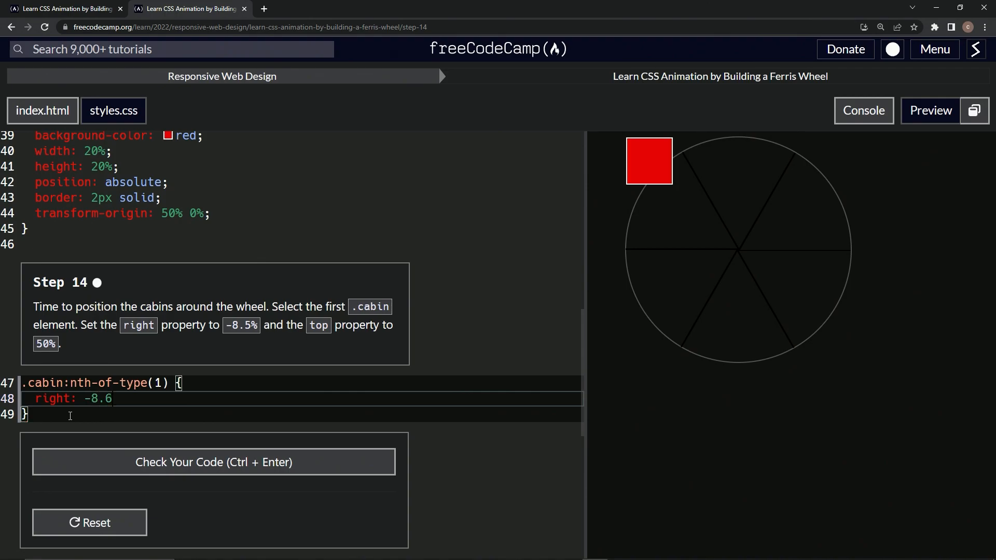
pyautogui.write('5%')
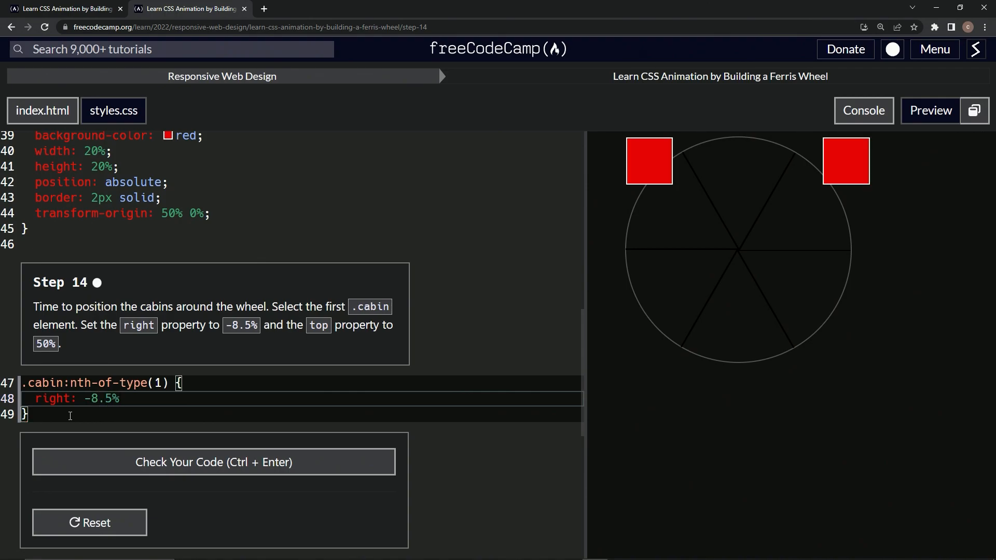
pyautogui.write('top;')
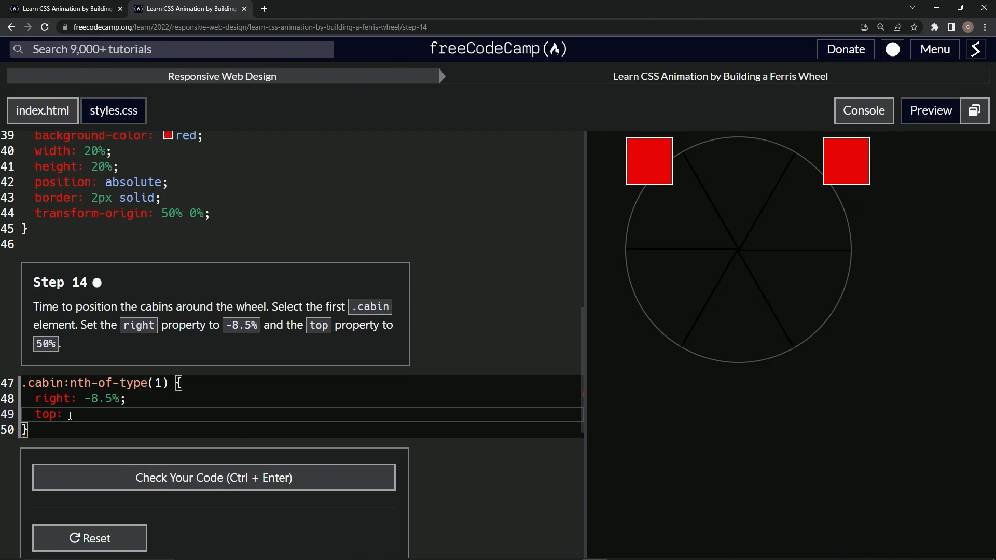
pyautogui.write('50^')
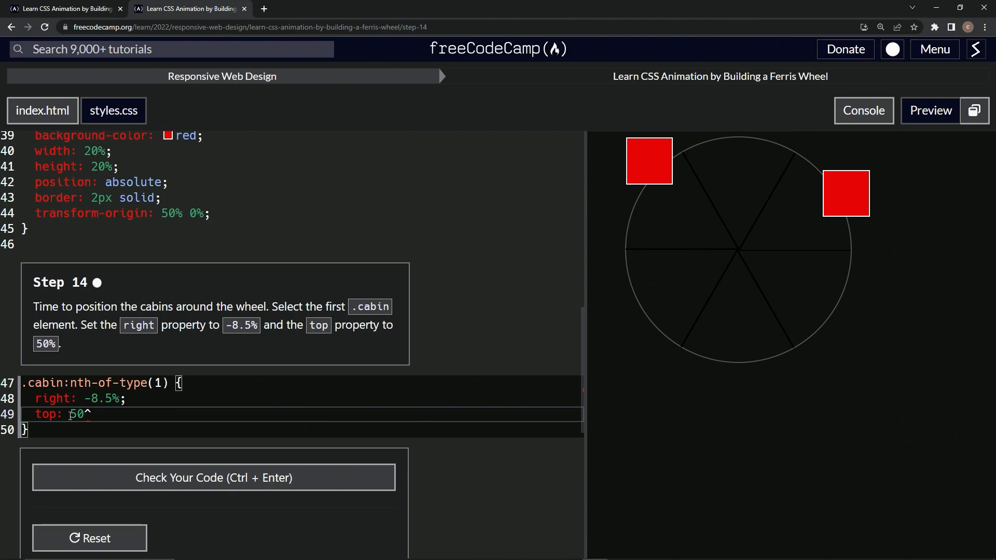
pyautogui.write('%;')
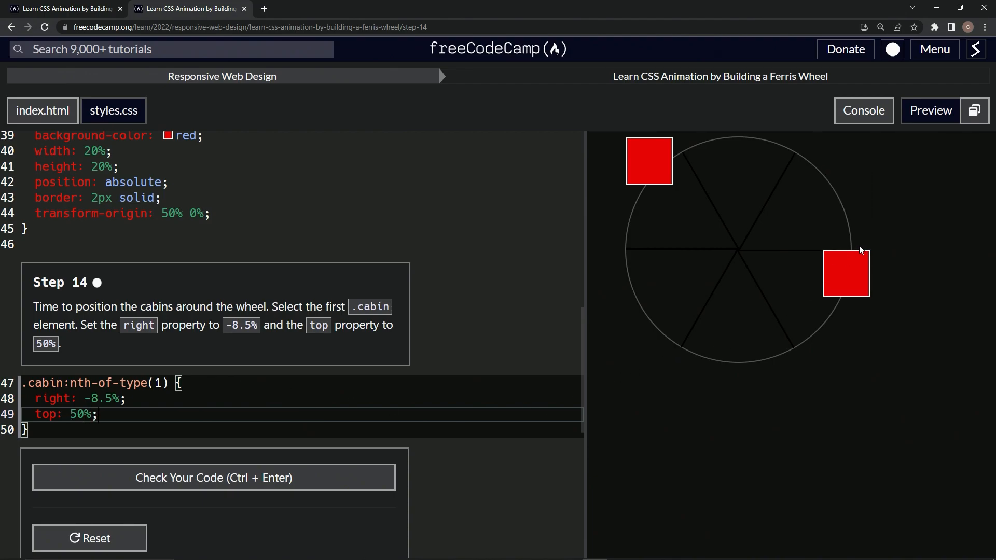
# Step: Check the code, pass the tests, and submit to move on to Step 15
pyautogui.click(213, 477)
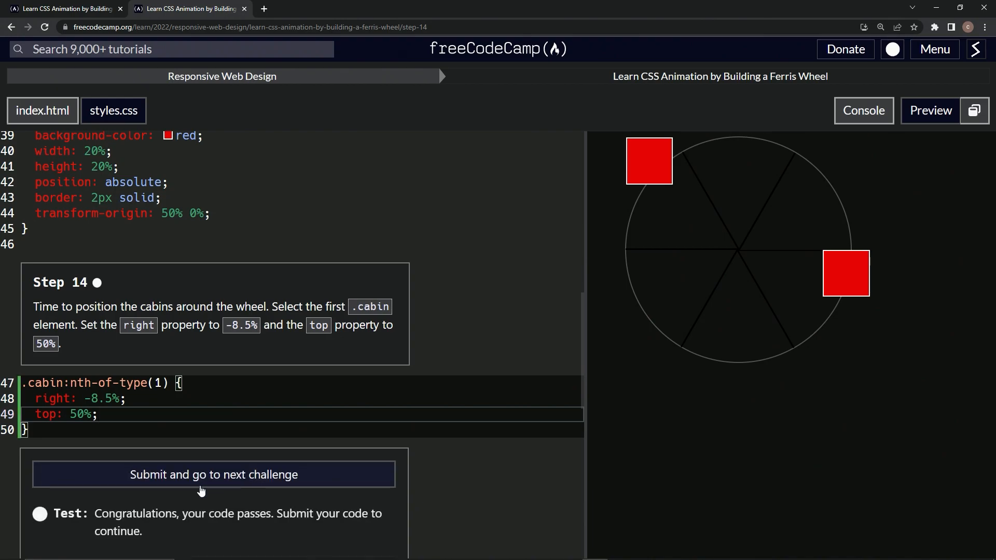
pyautogui.click(213, 474)
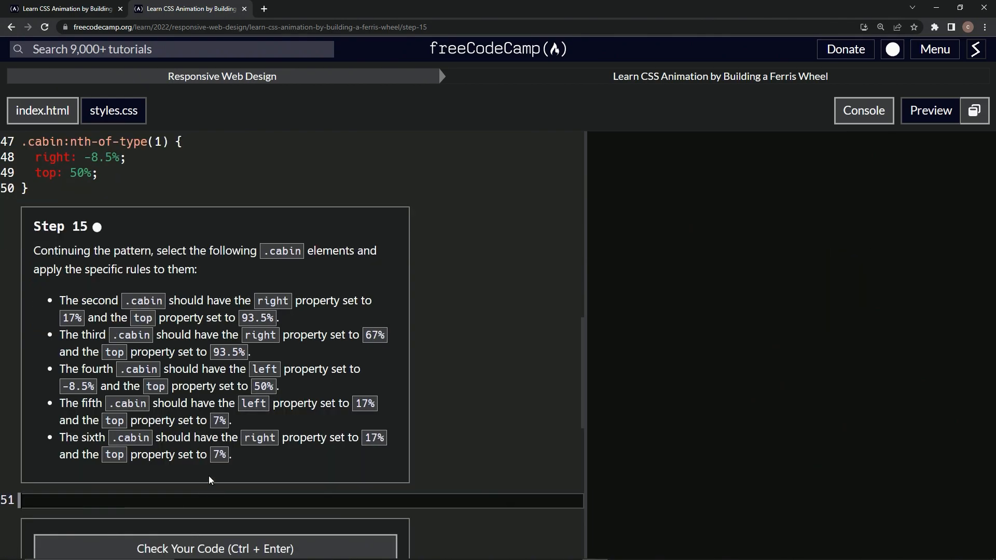